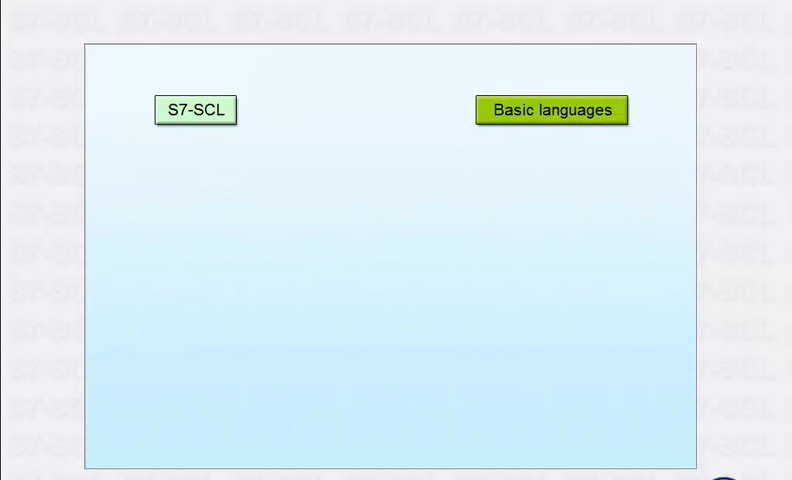
# Step: Advance the animation to build the data management diagram linking S7-SCL sources and blocks to the database
pyautogui.click(196, 110)
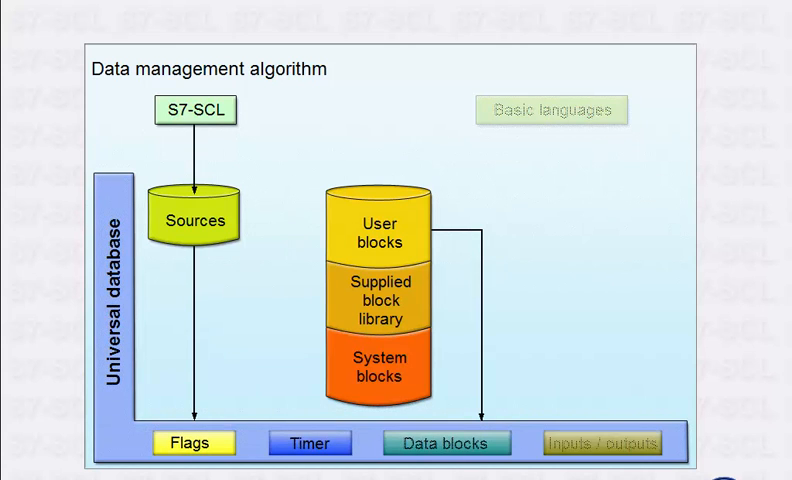
pyautogui.click(602, 442)
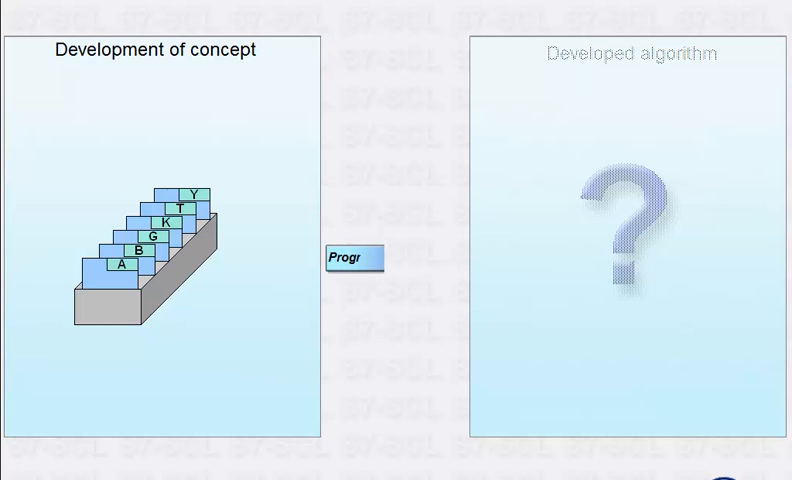
pyautogui.click(352, 258)
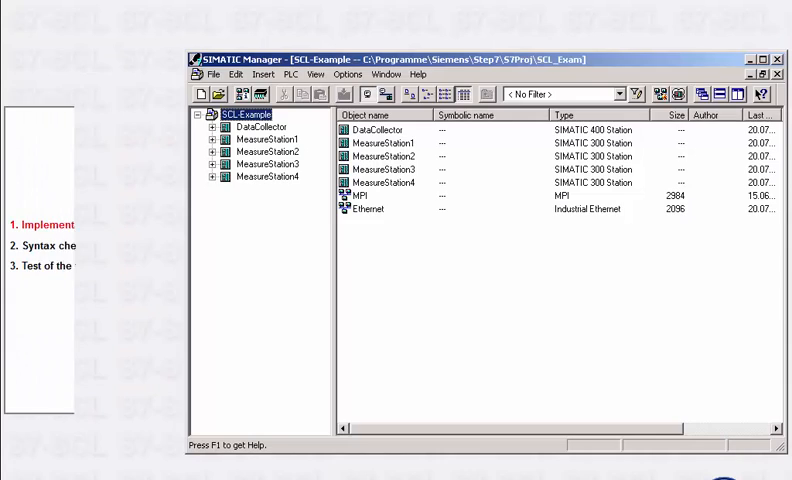
# Step: Insert a new SCL source named SelectionSort in DataCollector's Sources folder and open it for editing
pyautogui.click(212, 128)
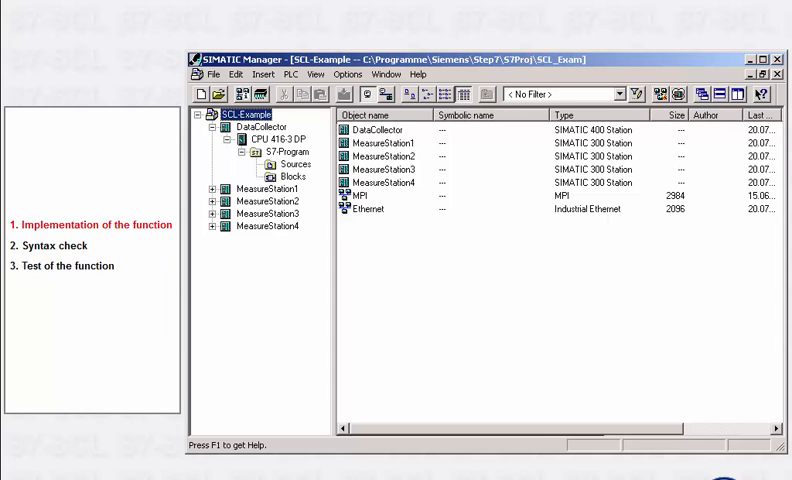
pyautogui.rightClick(290, 164)
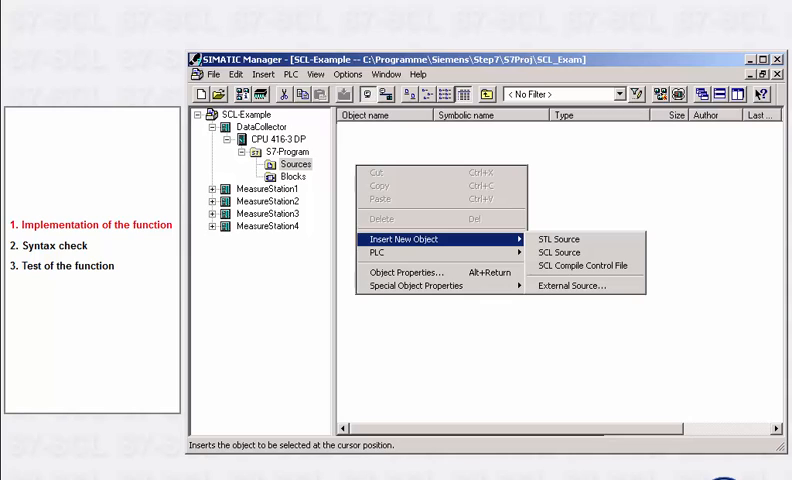
pyautogui.click(560, 252)
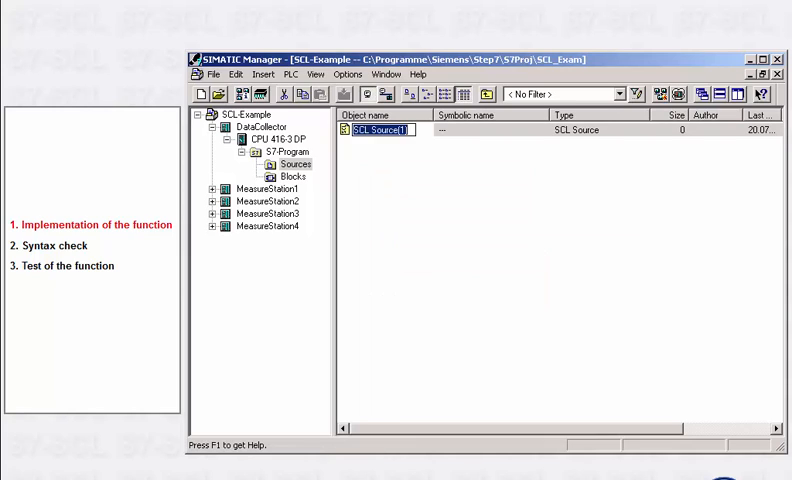
pyautogui.write('SelectionSort')
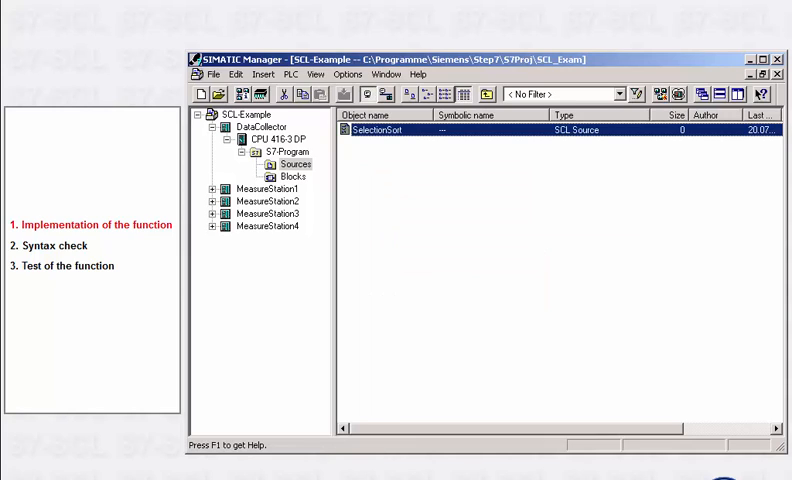
pyautogui.doubleClick(374, 130)
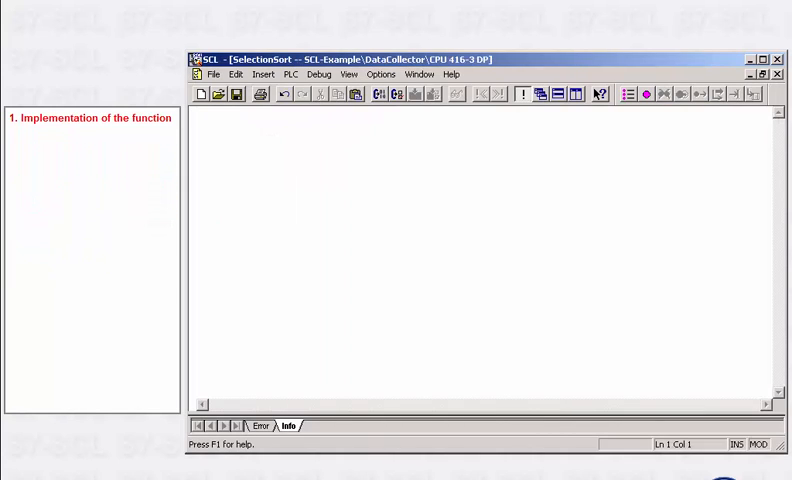
# Step: Insert an FC block template renamed FUNCTION SelectionSort : INT with arrValues in/out array and return := 100
pyautogui.click(264, 74)
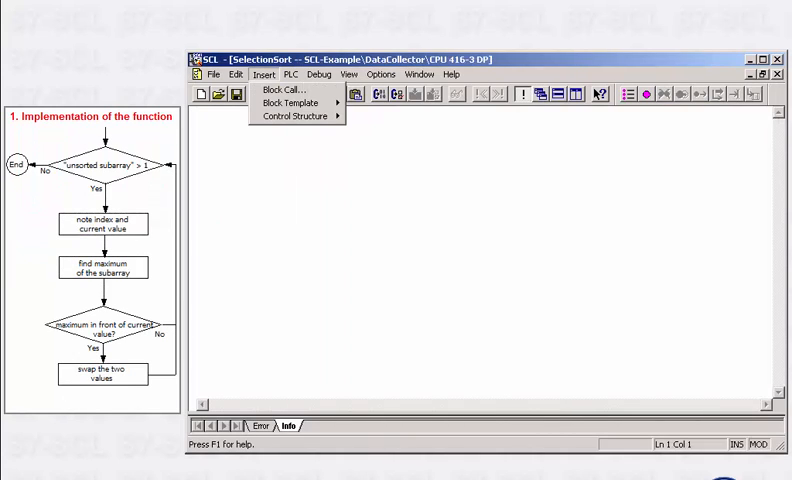
pyautogui.click(288, 102)
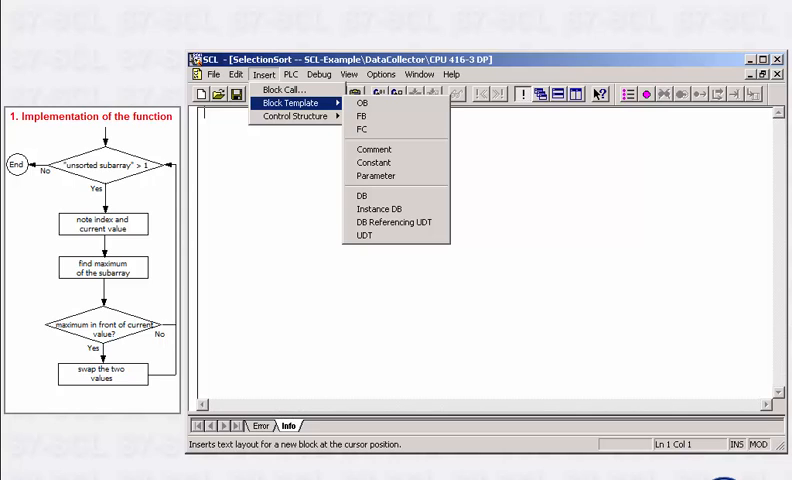
pyautogui.click(364, 128)
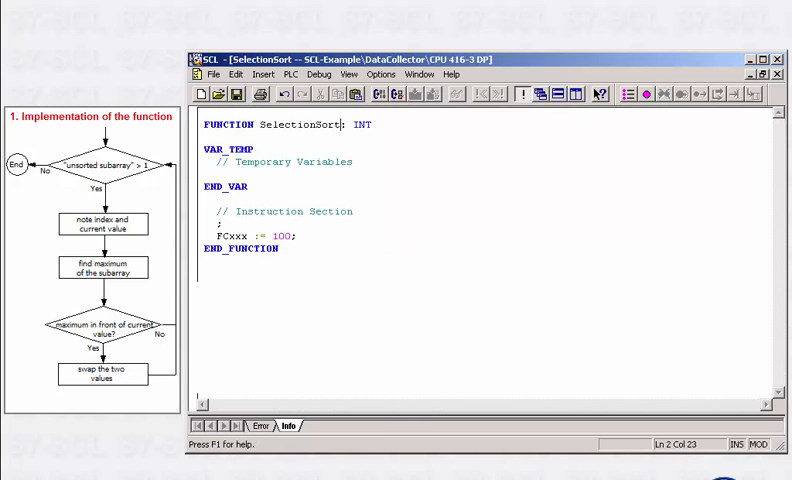
pyautogui.write('SelectionSort')
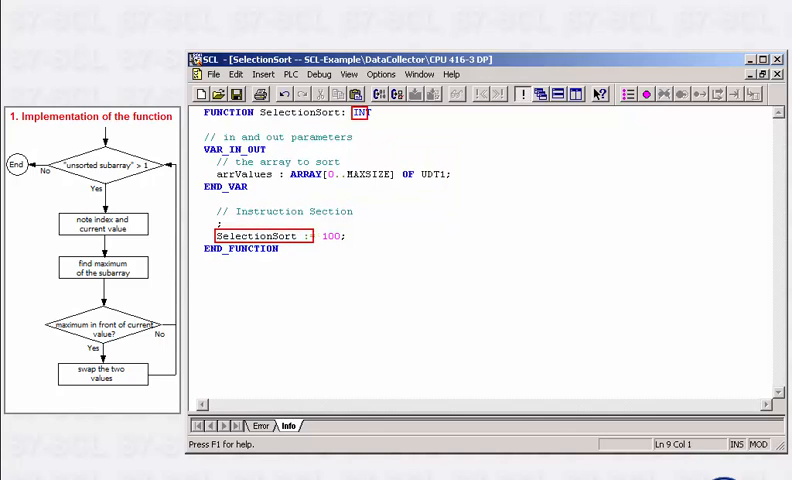
pyautogui.write('=')
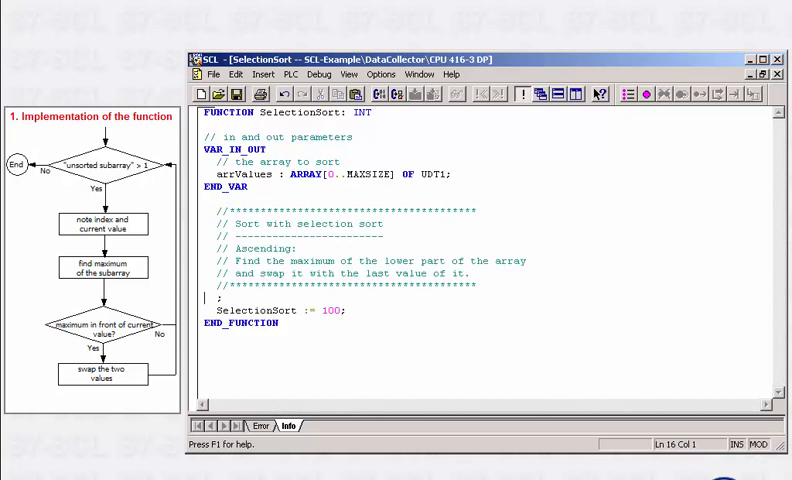
# Step: Insert an outer FOR loop Idx1 := MAXSIZE TO 1 BY -1 assigning MaxVal and MaxIdx
pyautogui.click(264, 74)
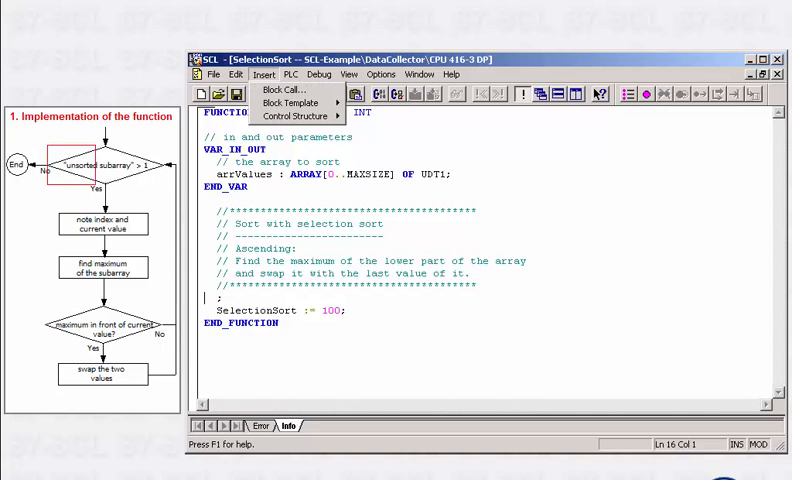
pyautogui.click(296, 116)
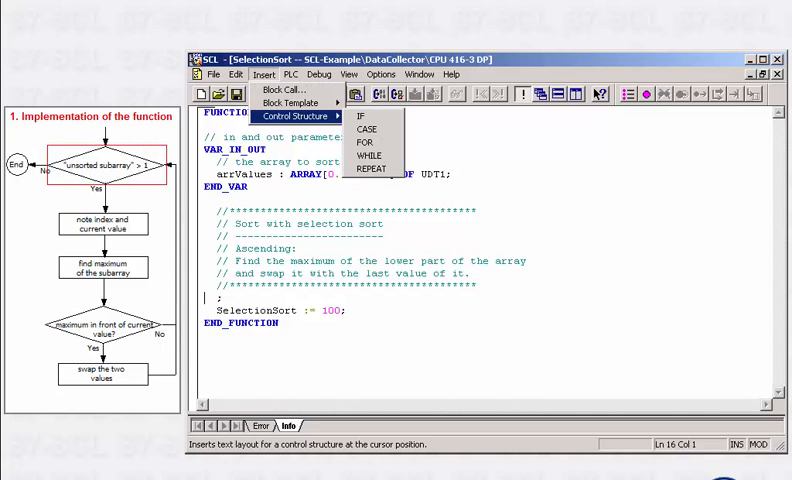
pyautogui.moveTo(364, 144)
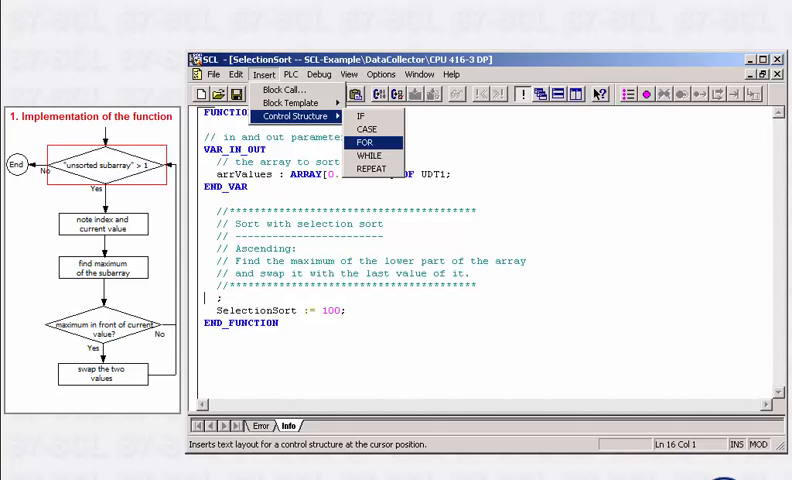
pyautogui.click(364, 142)
pyautogui.write('// At the beginning, the entire array is unsorted')
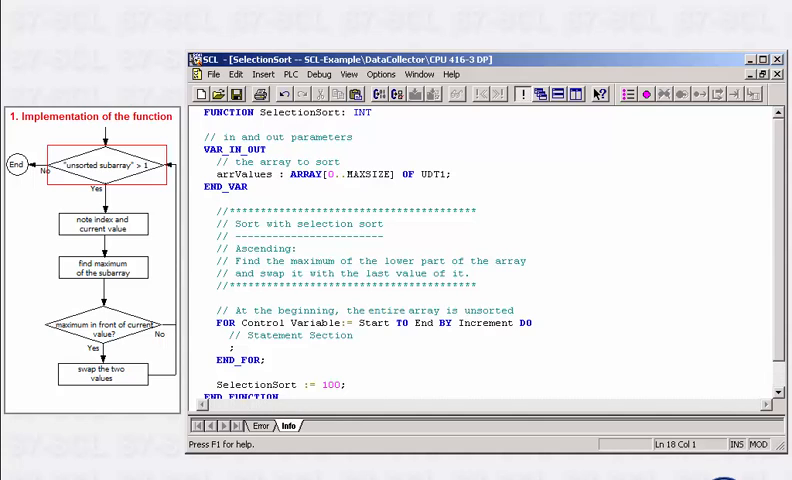
pyautogui.write('Idx1')
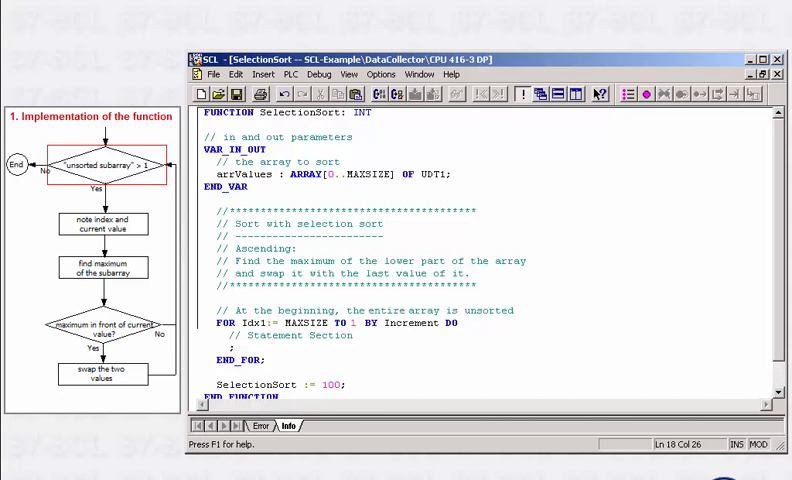
pyautogui.write('-1')
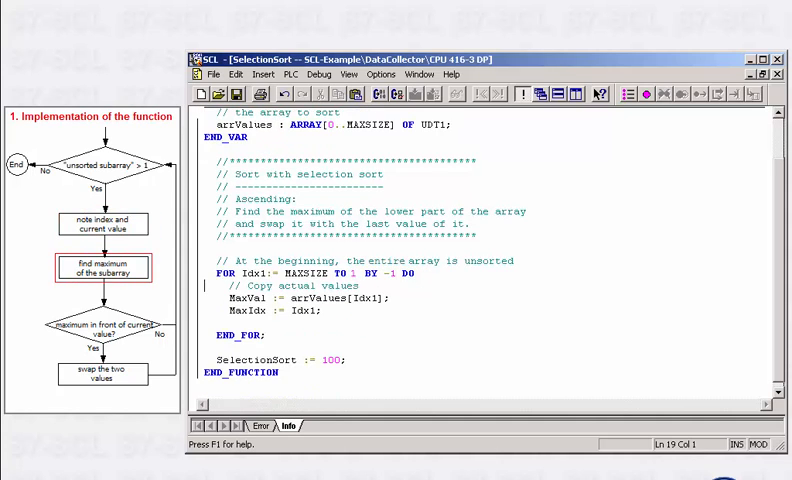
# Step: Insert an inner FOR loop Idx2 := 0 TO Idx1-1 with an IF updating MaxVal and MaxIdx on larger values
pyautogui.click(264, 74)
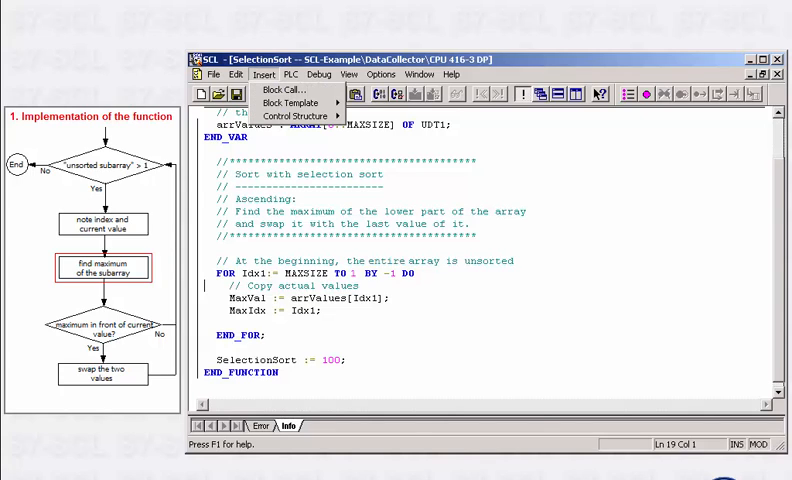
pyautogui.click(296, 116)
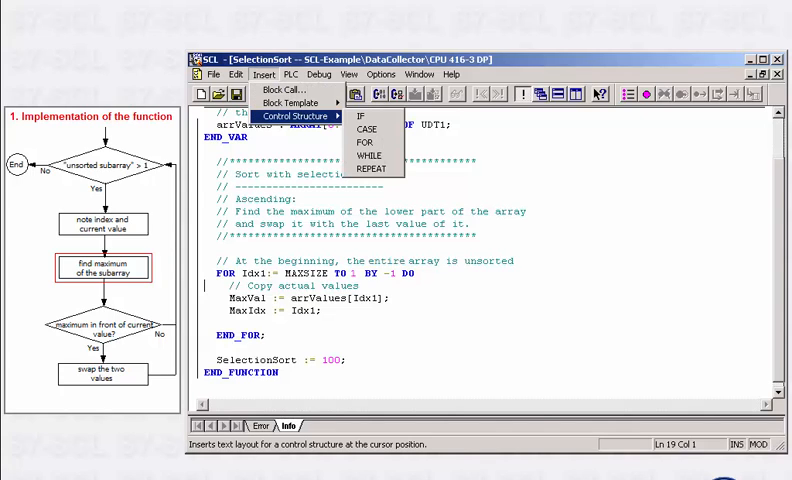
pyautogui.click(364, 144)
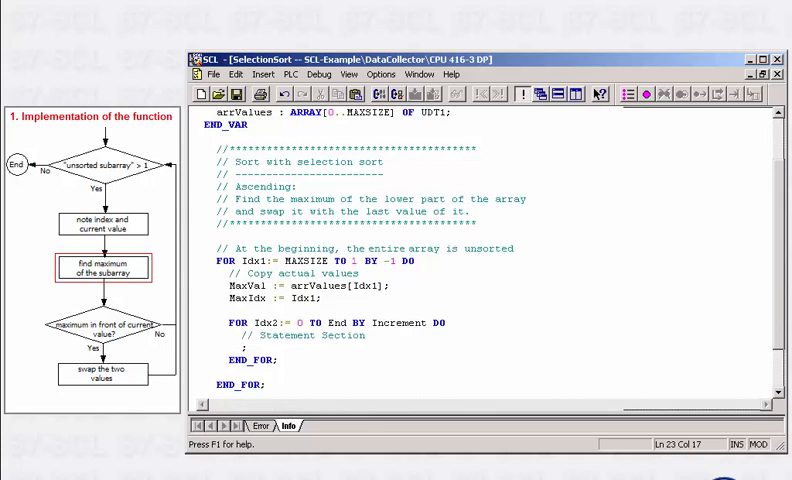
pyautogui.write('Idx1-1')
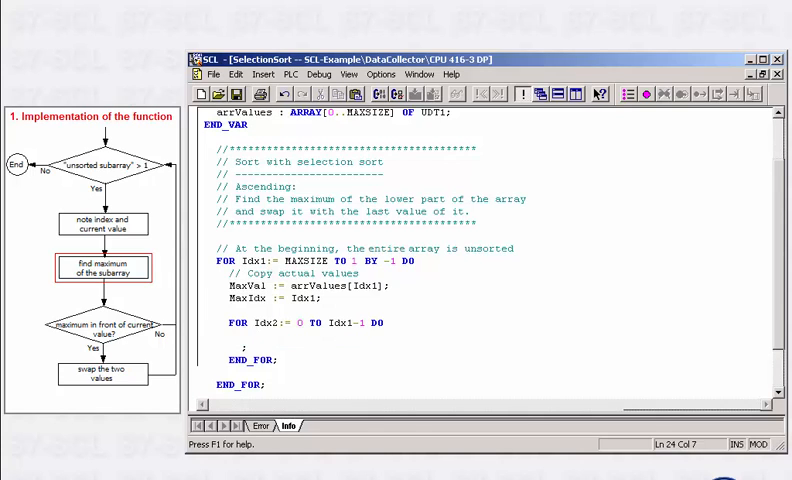
pyautogui.click(296, 116)
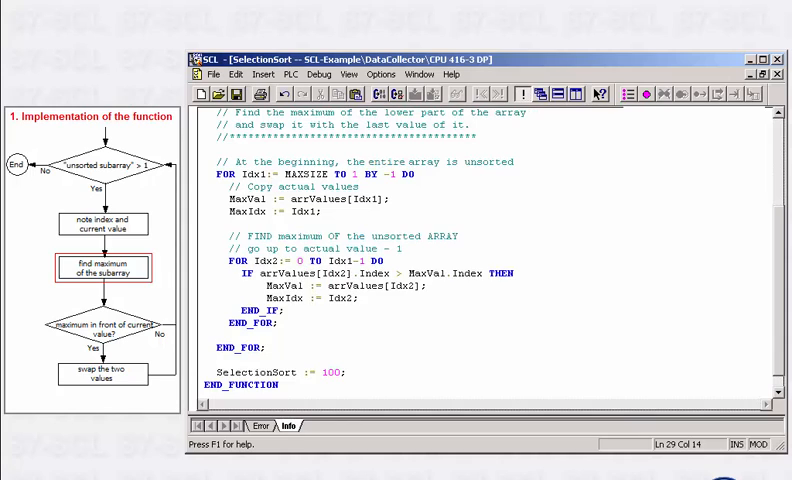
pyautogui.click(104, 330)
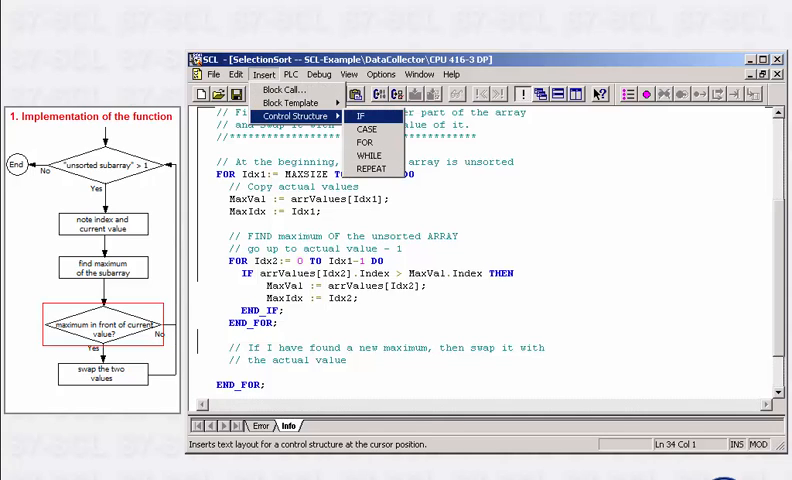
# Step: Insert an IF structure for the swap step and compile, reporting one missing-semicolon error and one warning
pyautogui.click(360, 116)
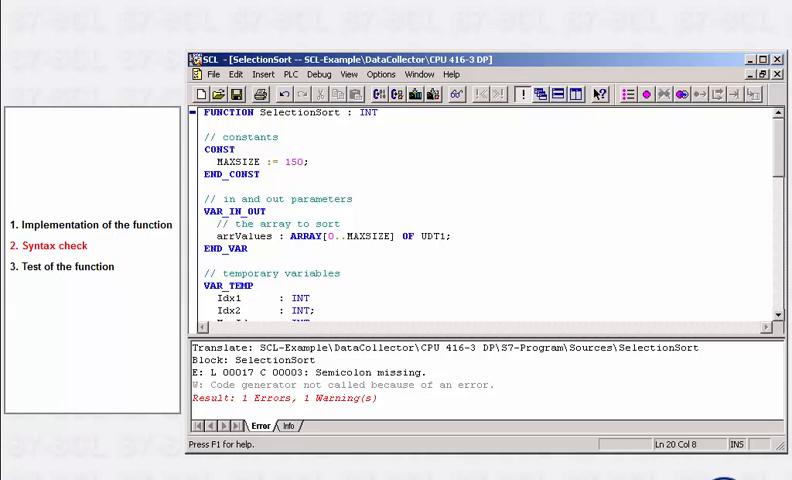
# Step: Jump to the error line and add the missing semicolon after Idx1 : INT, then recompile and close the editor
pyautogui.click(300, 372)
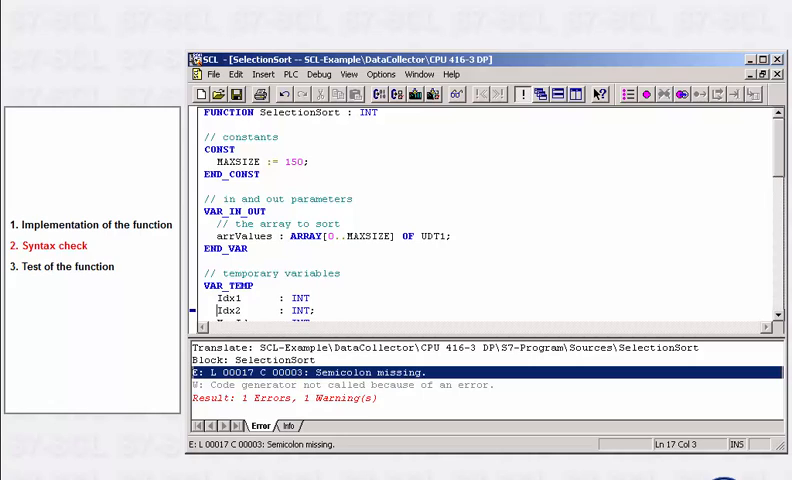
pyautogui.write(';')
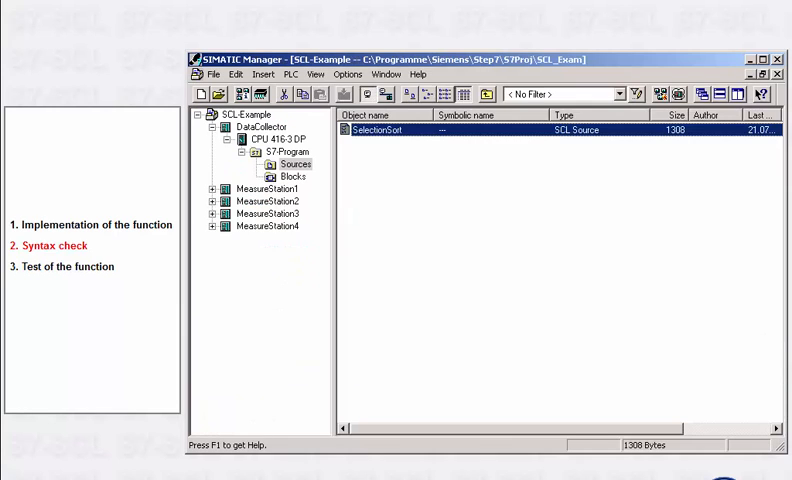
# Step: Open FC1 SelectionSort from the Blocks folder and monitor it online, showing live values like Idx1 = 150
pyautogui.click(294, 176)
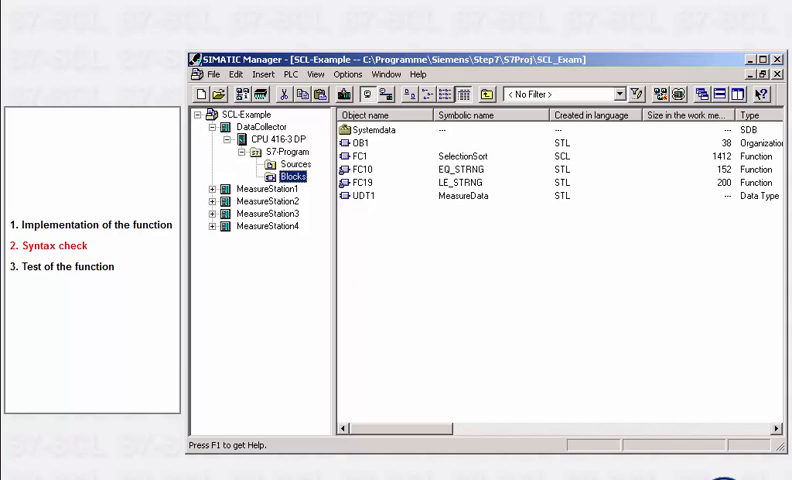
pyautogui.click(360, 156)
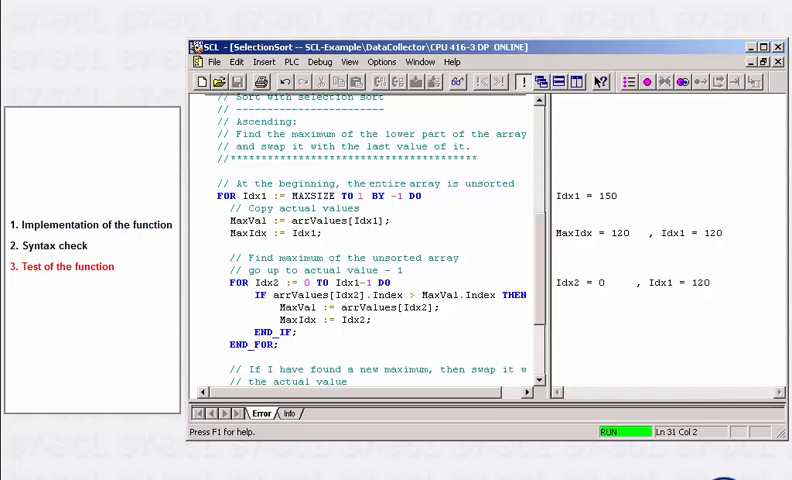
pyautogui.click(662, 82)
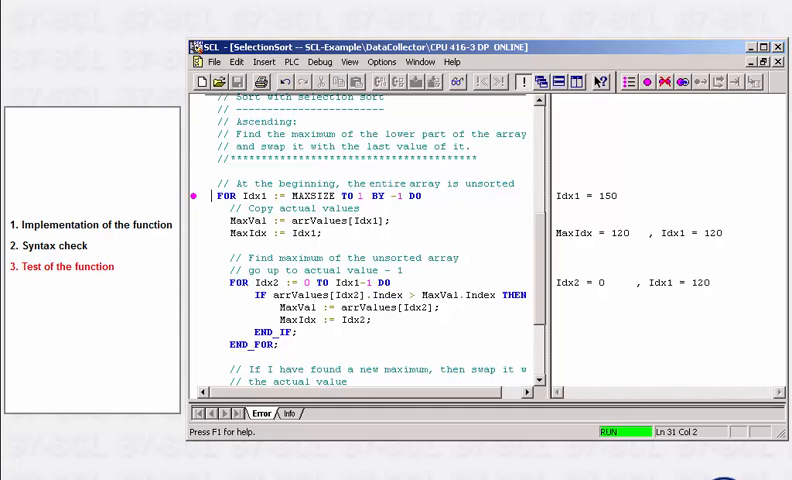